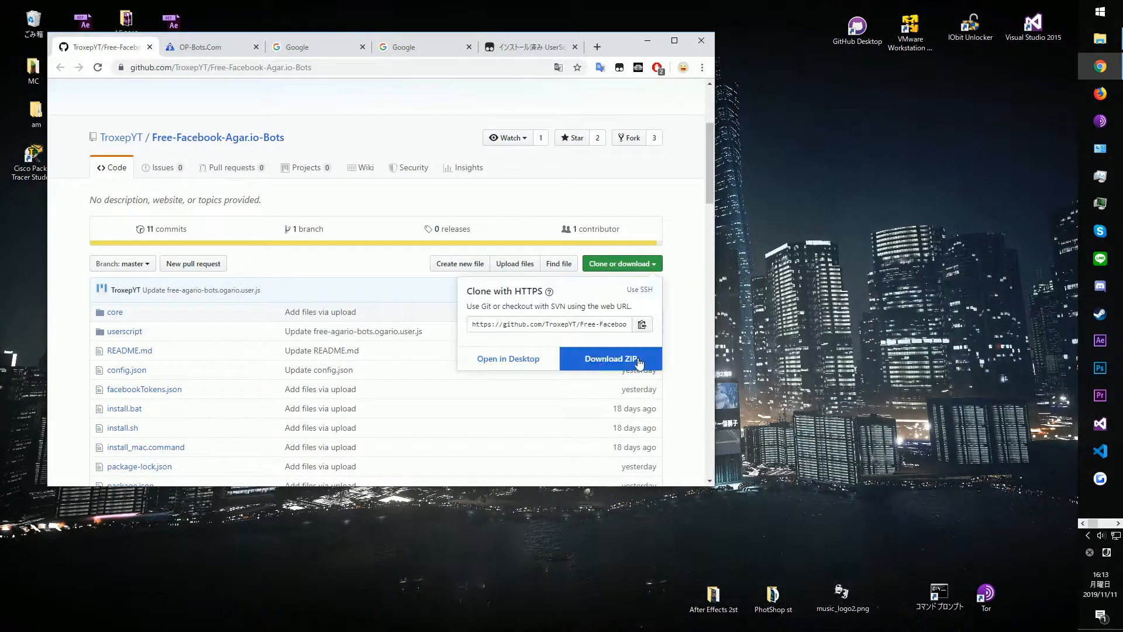
Download the Free-Facebook-Agar.io-Bots repository as a ZIP and open the archive
left_click(610, 358)
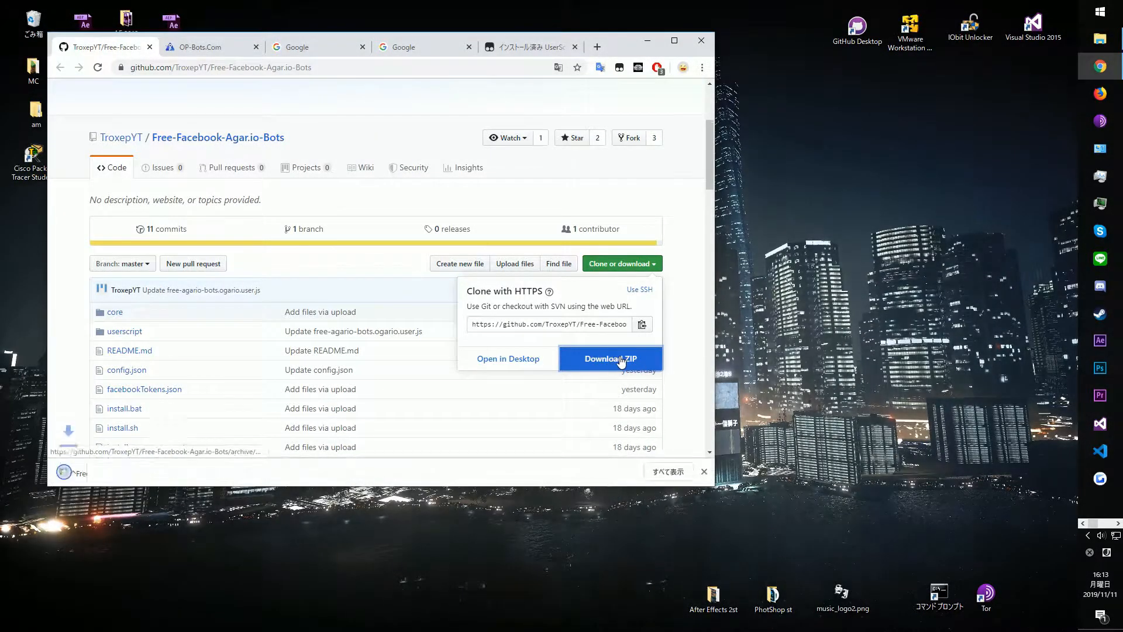
left_click(610, 358)
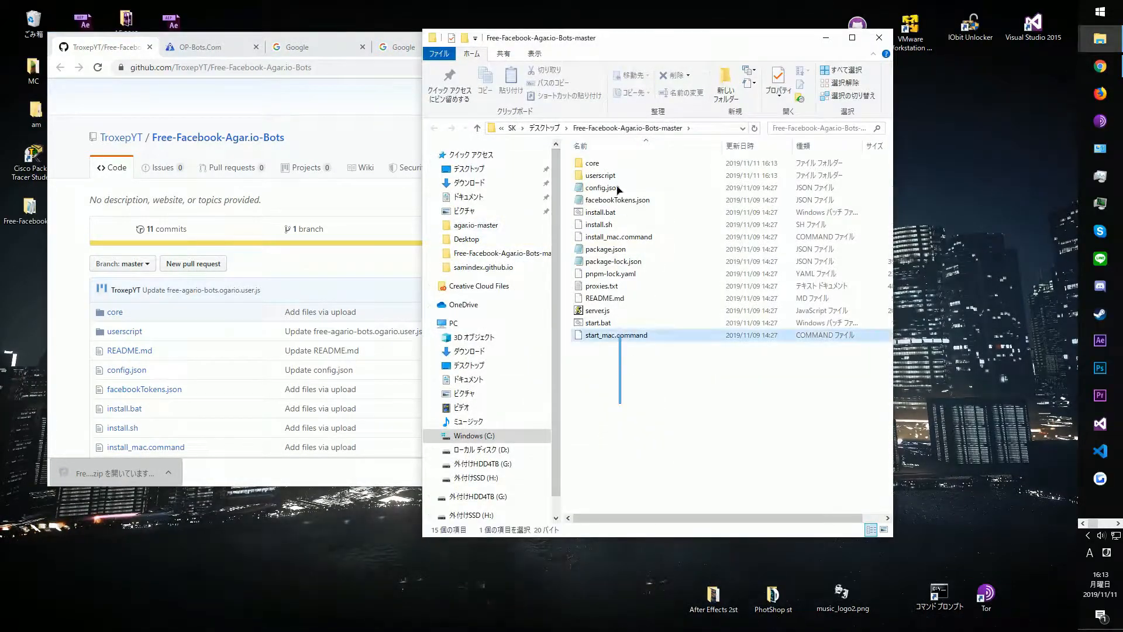
Run install.bat to install dependencies, then start.bat to launch the bot server
left_click(620, 263)
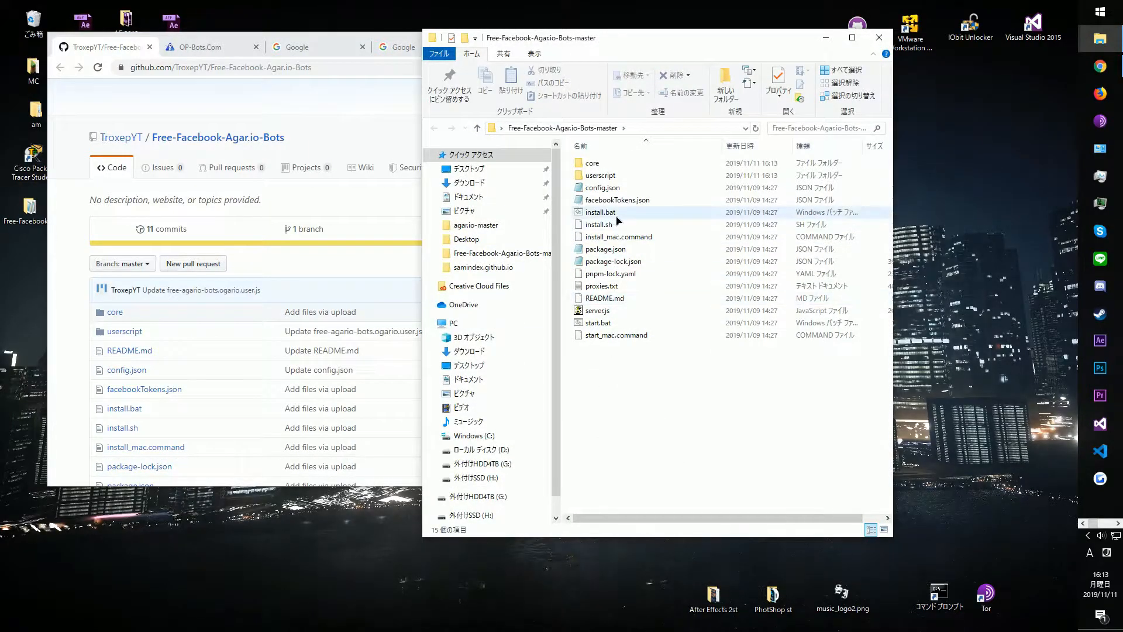
double_click(599, 211)
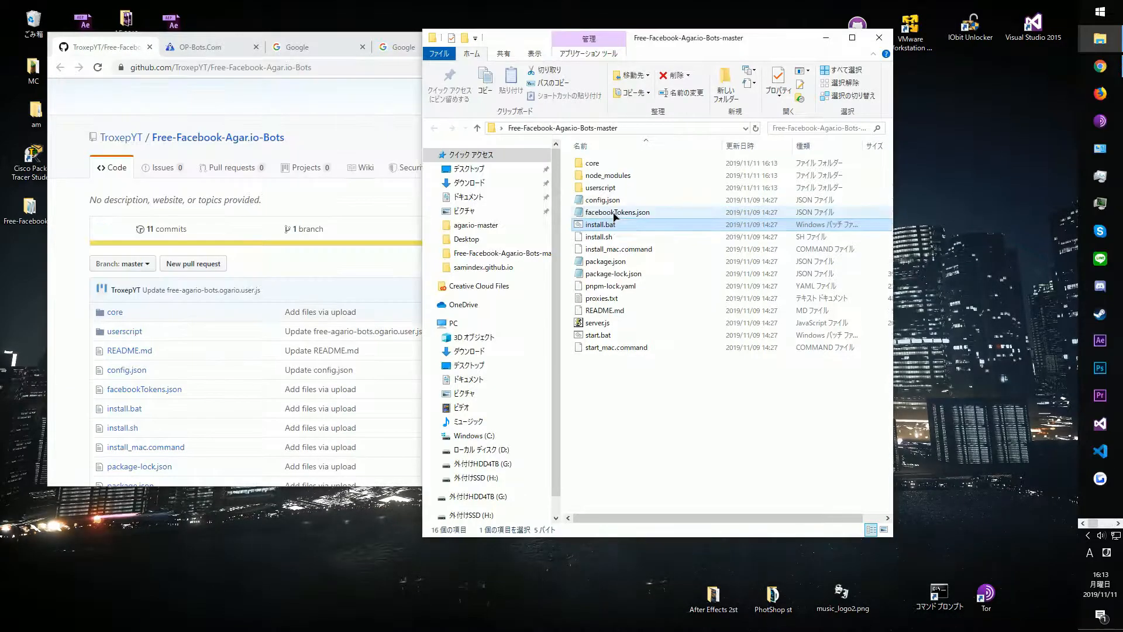
left_click(598, 334)
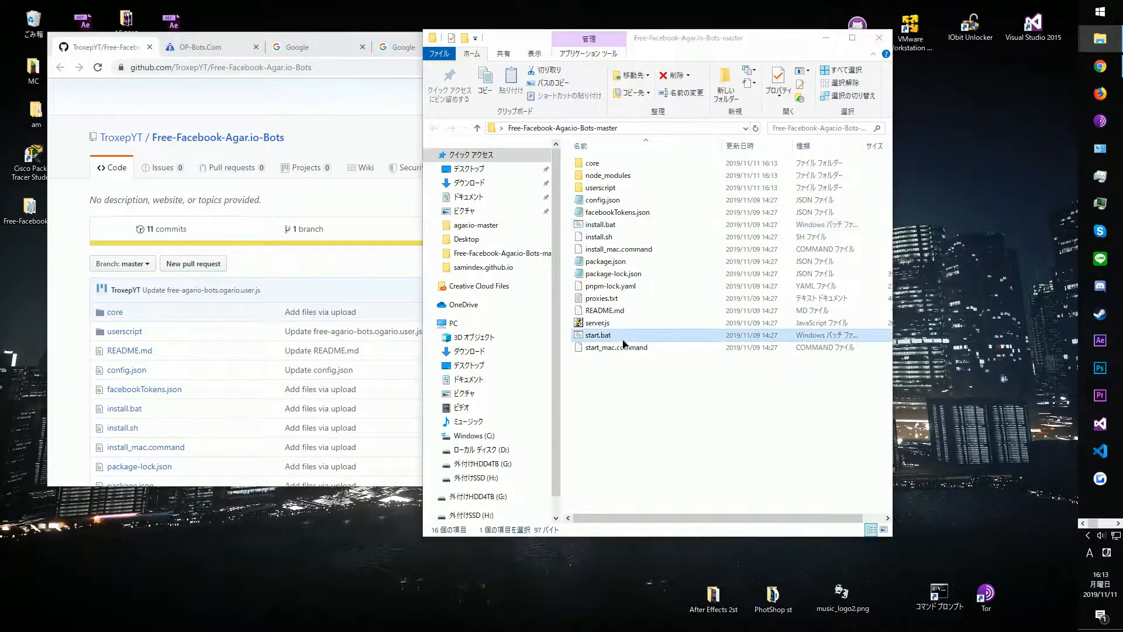
double_click(598, 334)
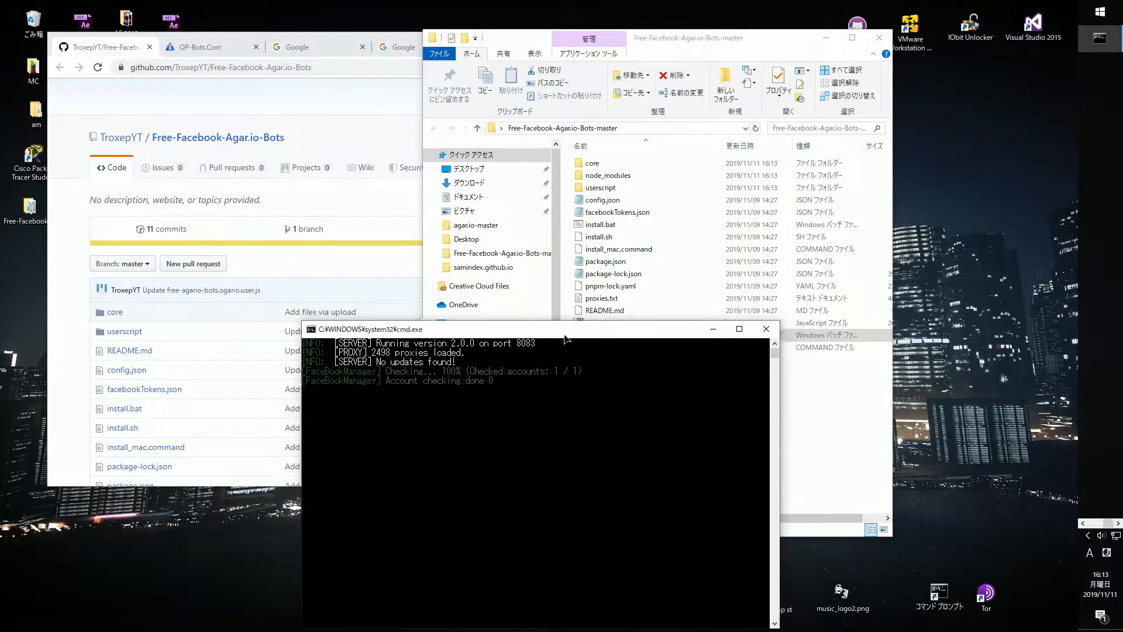
Open free-agario-bots.vanilla.user.js from the userscript folder, copy all its code, and close the window
left_click(597, 335)
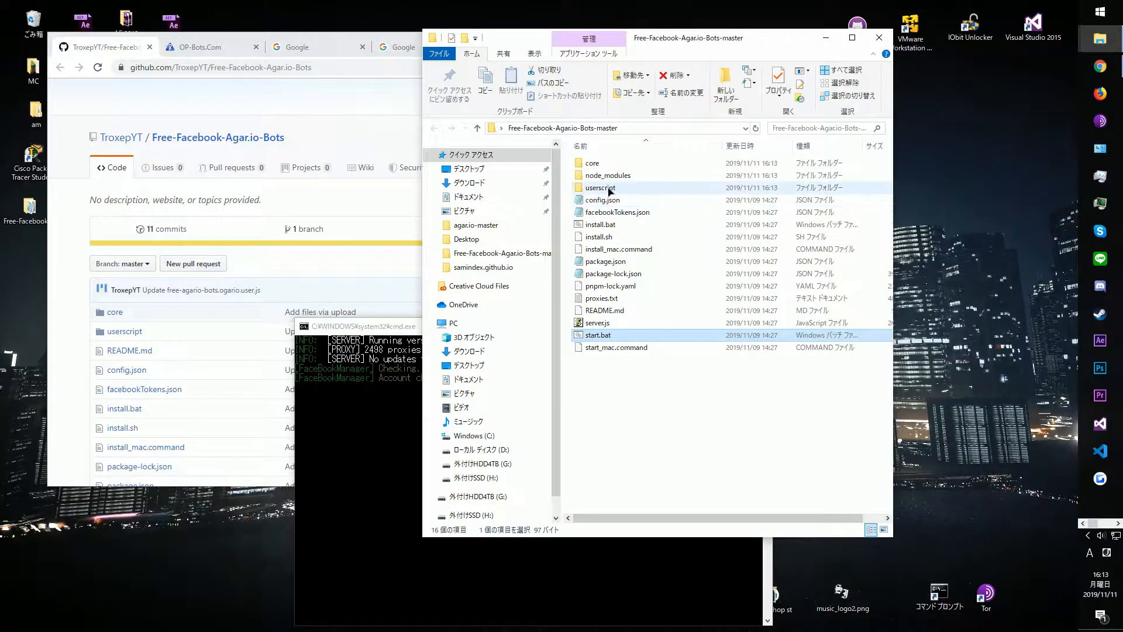
double_click(599, 187)
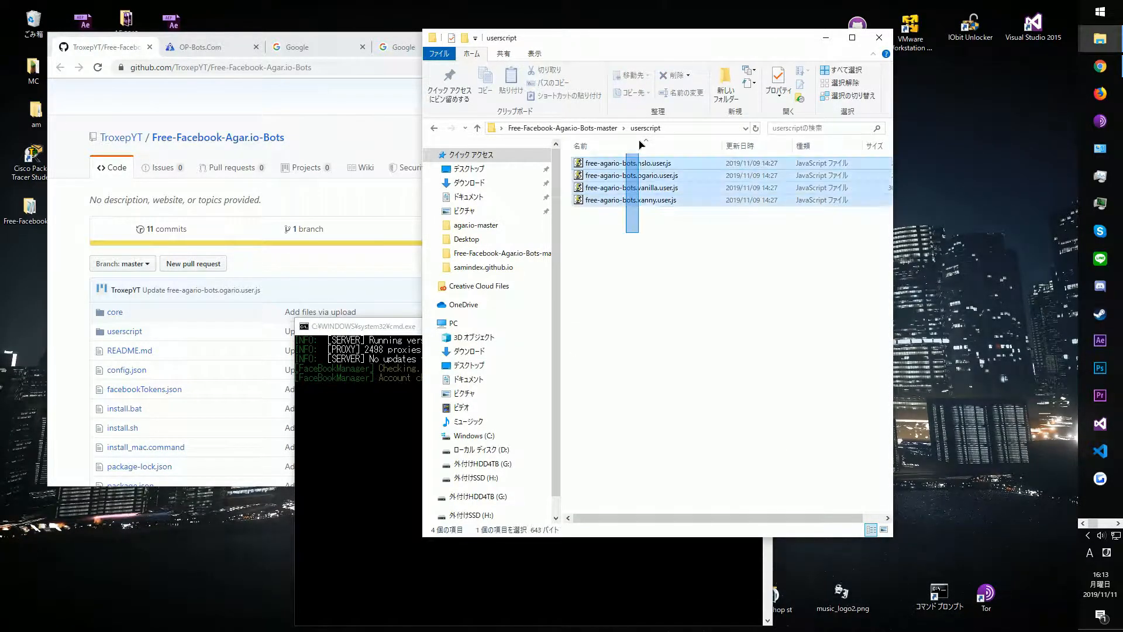
left_click(631, 187)
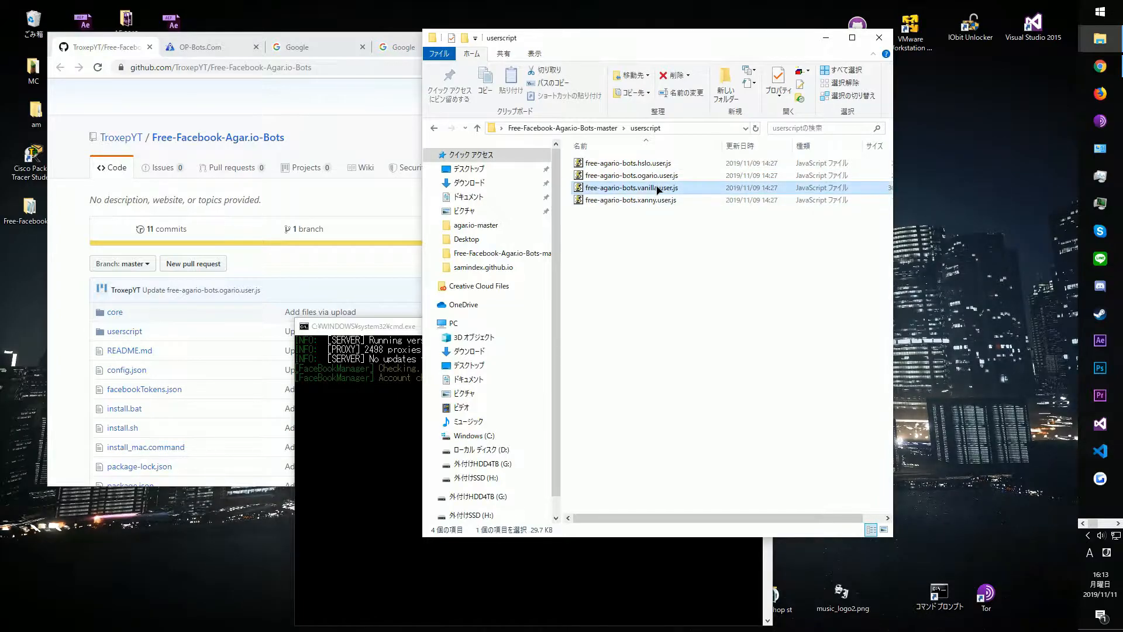
double_click(630, 187)
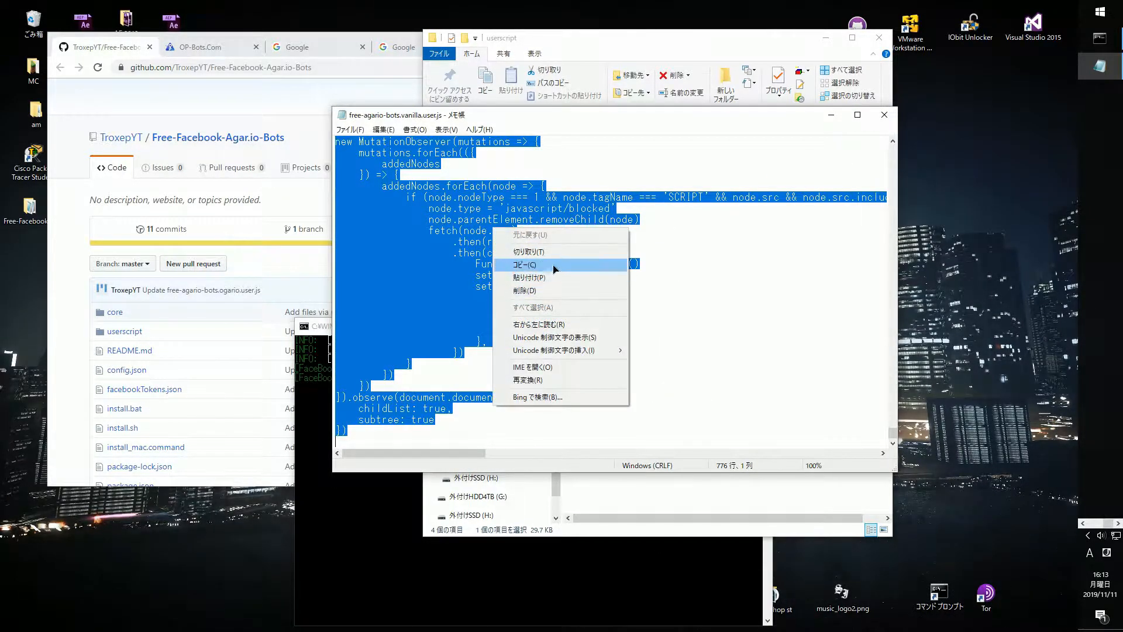
left_click(523, 265)
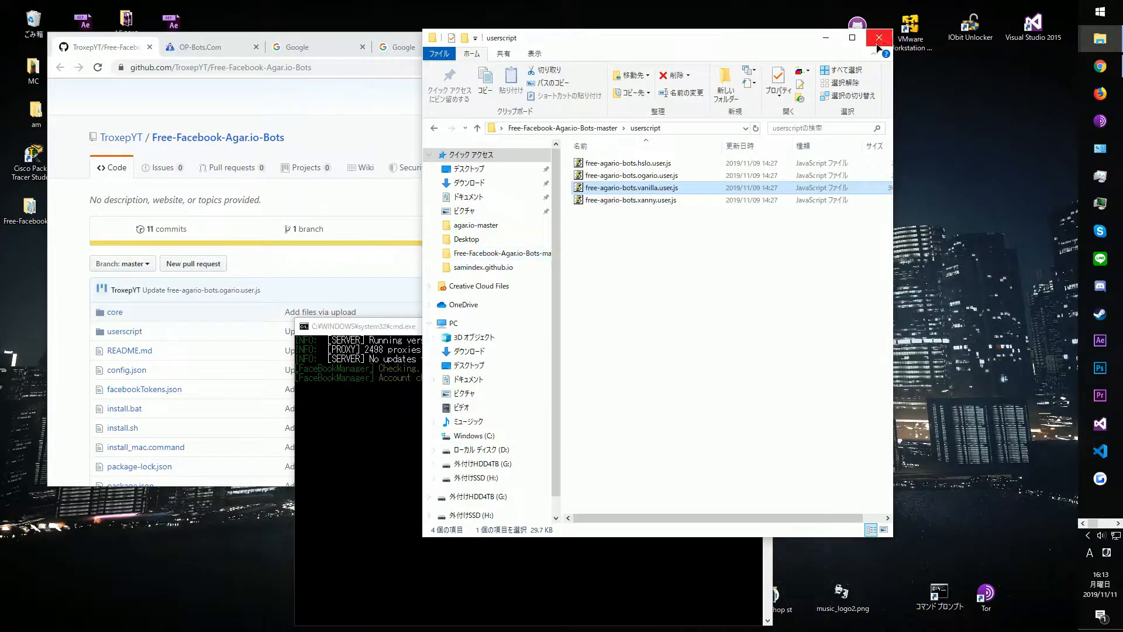
left_click(878, 38)
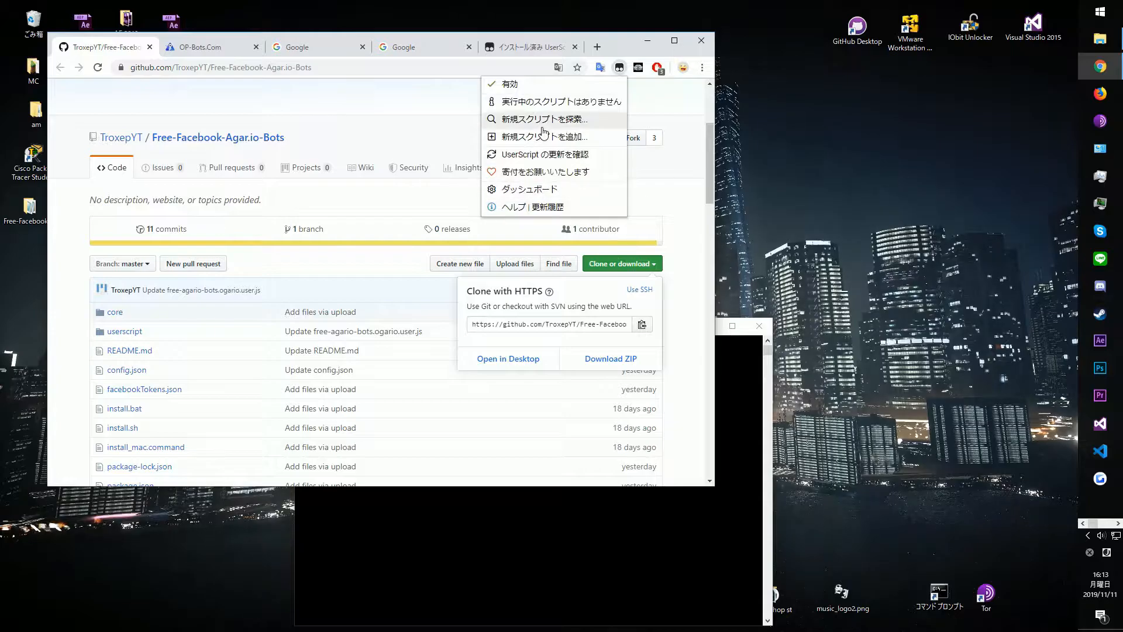
Create a new Tampermonkey script and focus its code area to paste the copied userscript
left_click(546, 137)
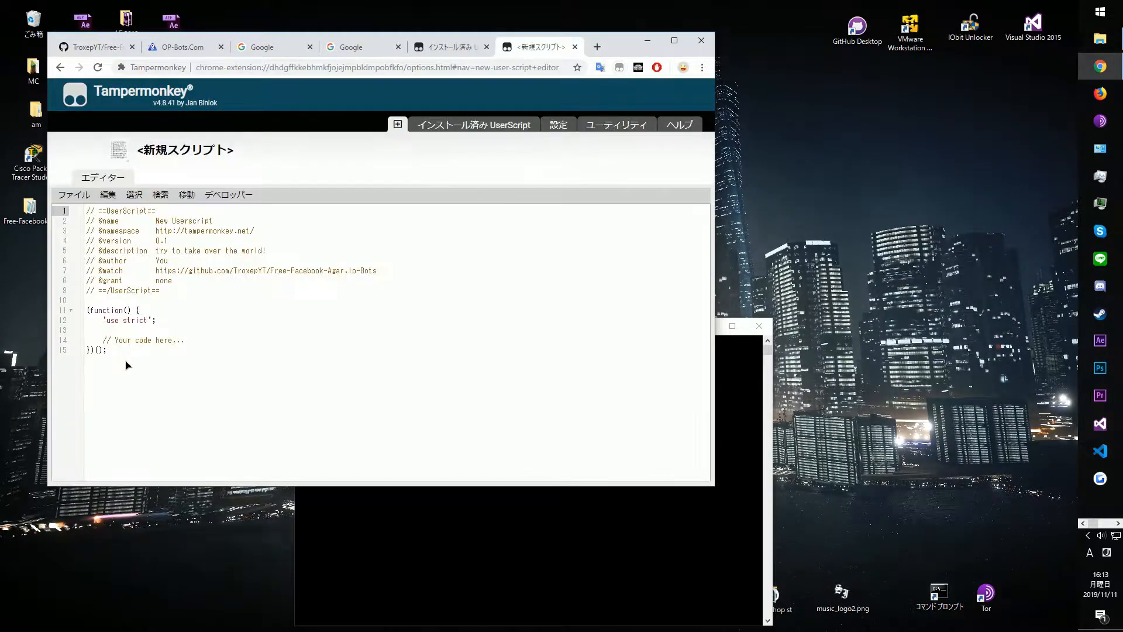
left_click(72, 194)
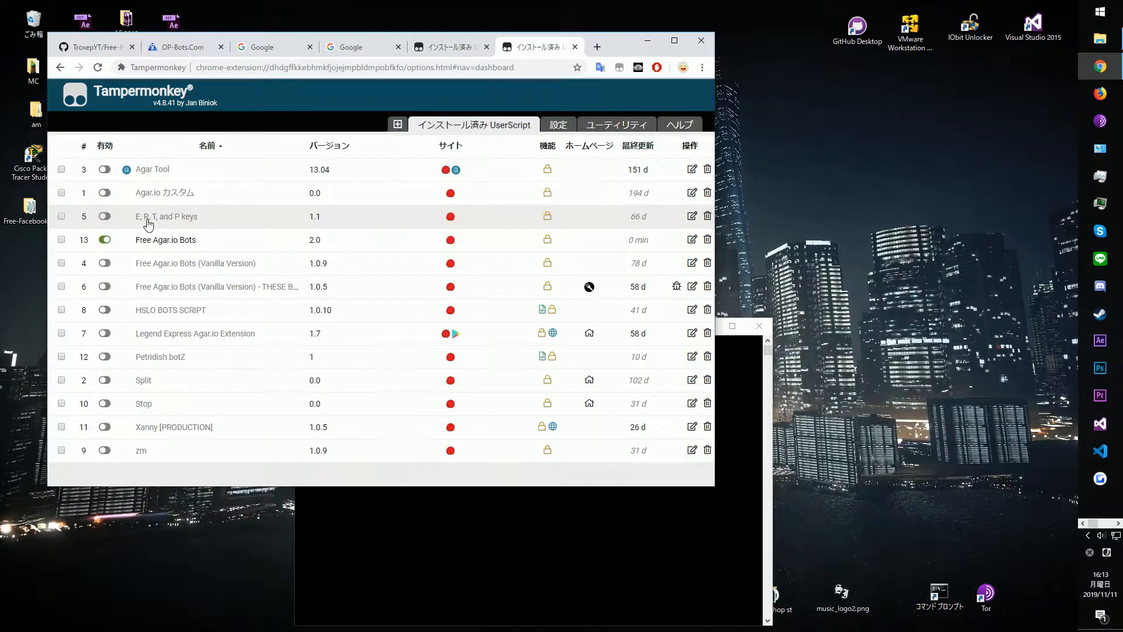
mouse_move(272, 46)
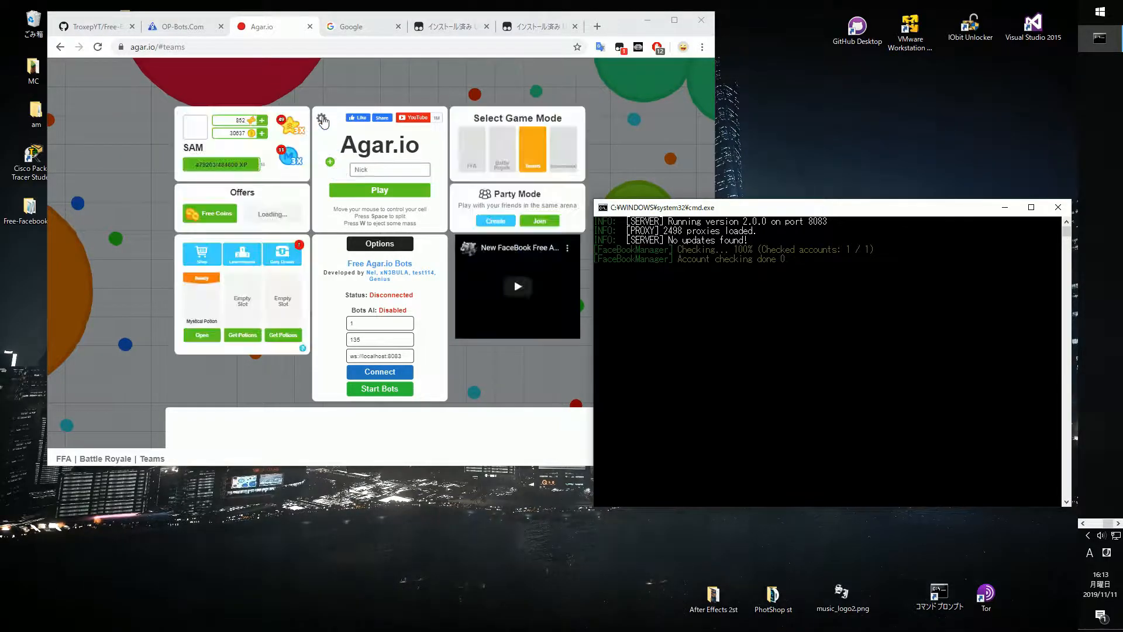
Select the East Asia region in settings and create a new party
left_click(351, 167)
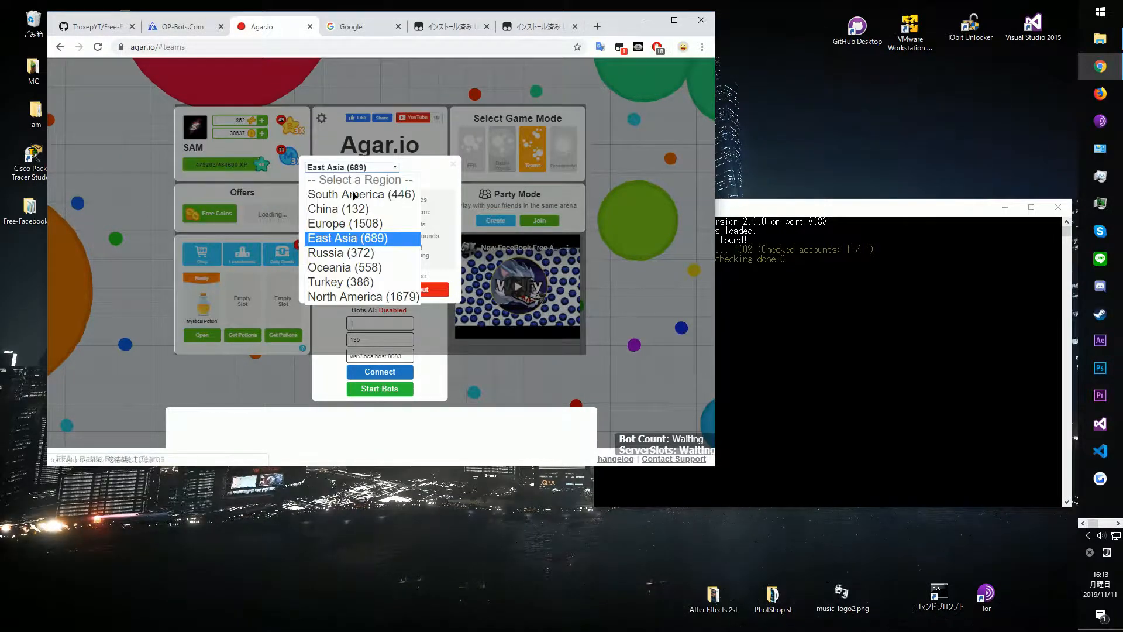
left_click(348, 238)
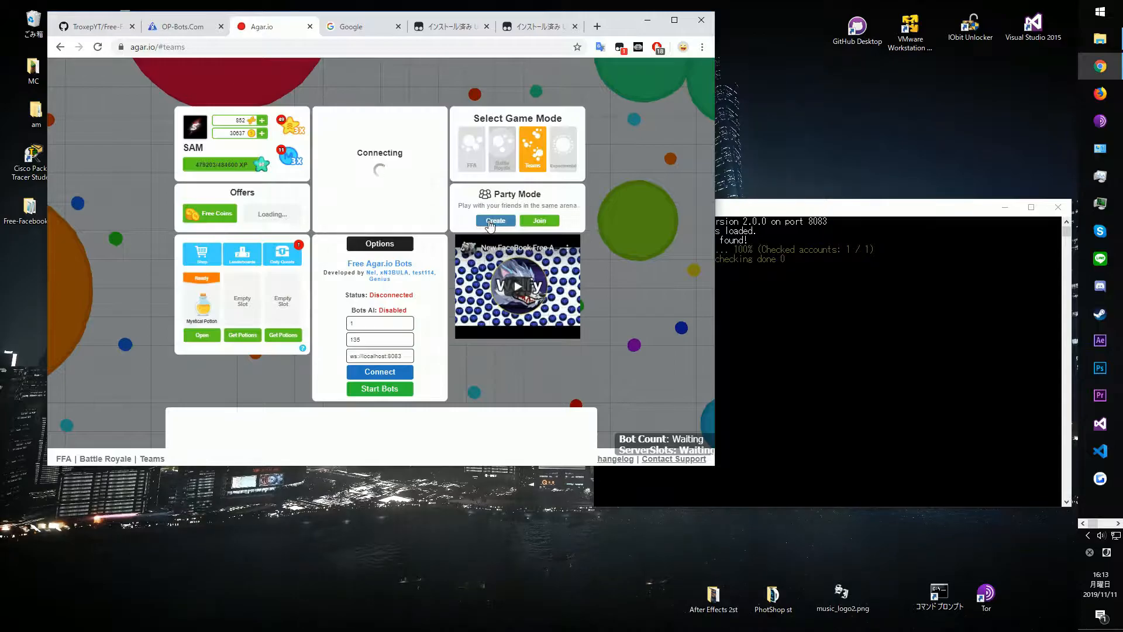
left_click(495, 221)
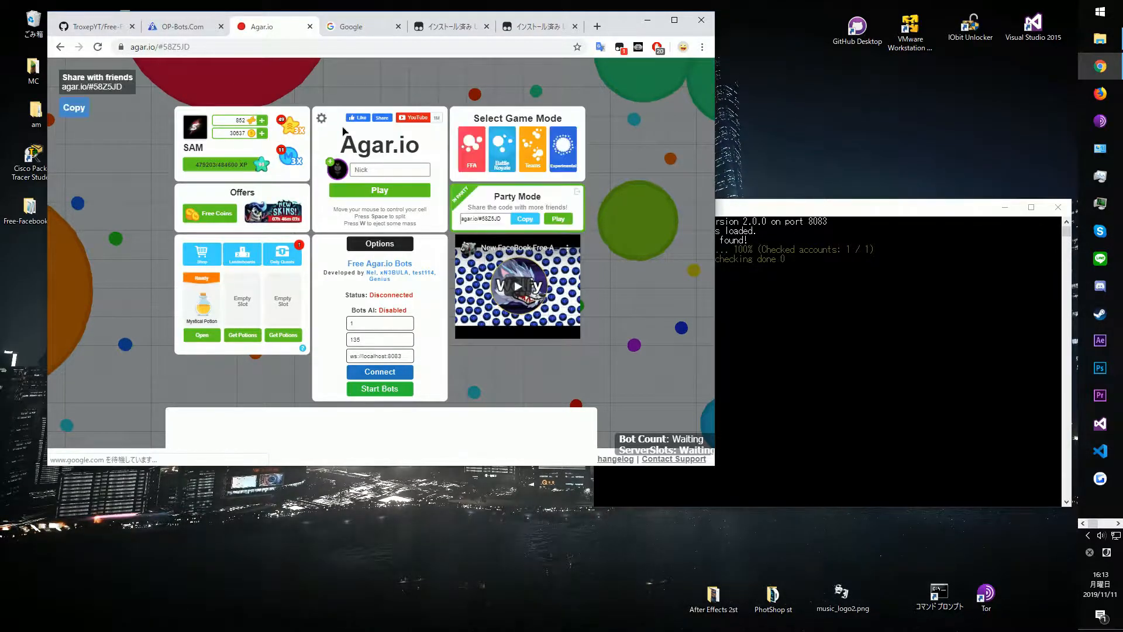
left_click(321, 117)
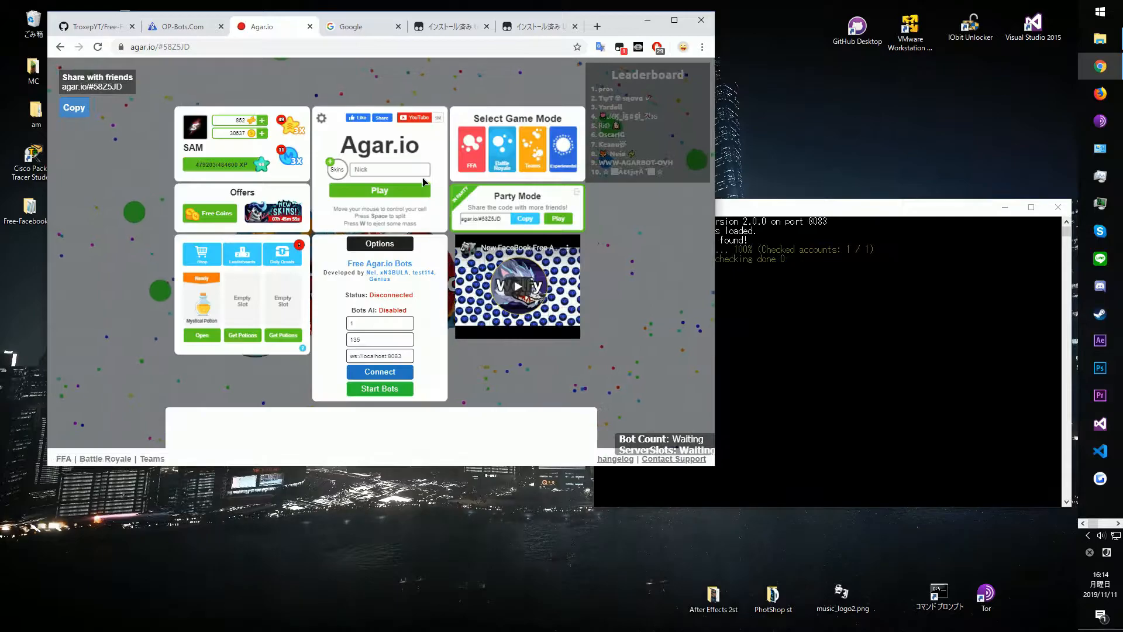
Connect the Free Agar.io Bots panel to the local server and start spawning bots
left_click(379, 372)
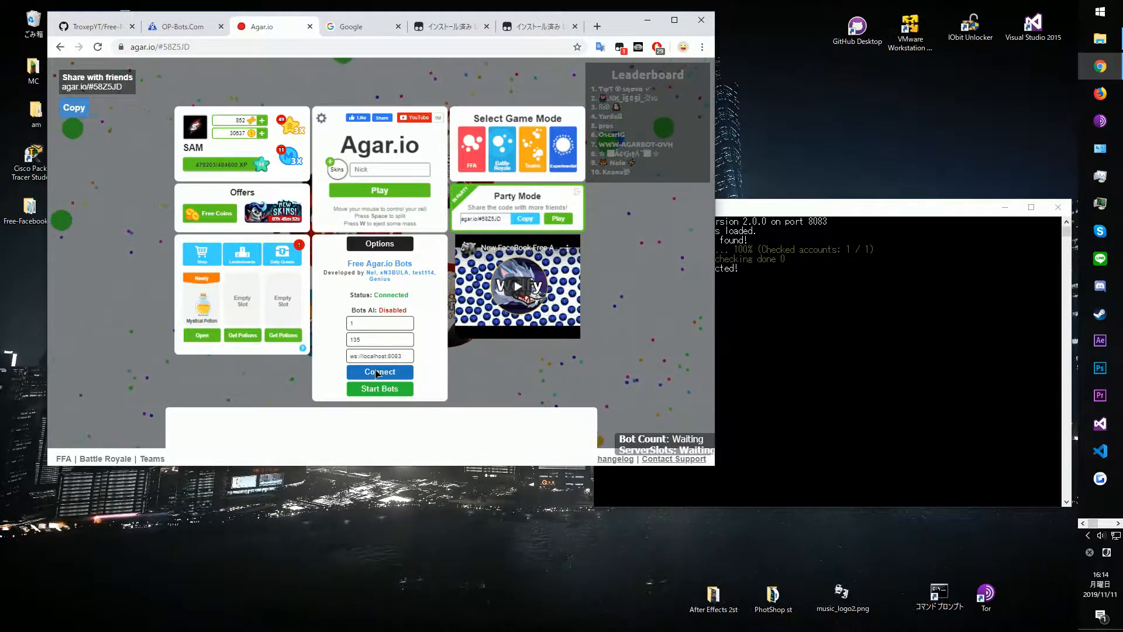
left_click(379, 388)
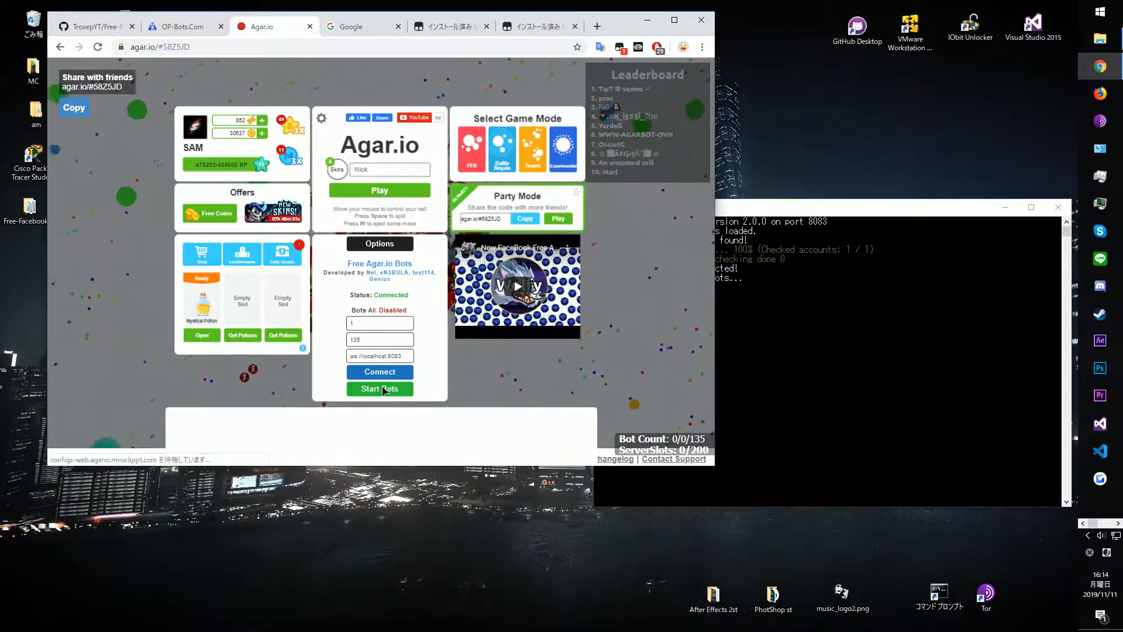
left_click(379, 388)
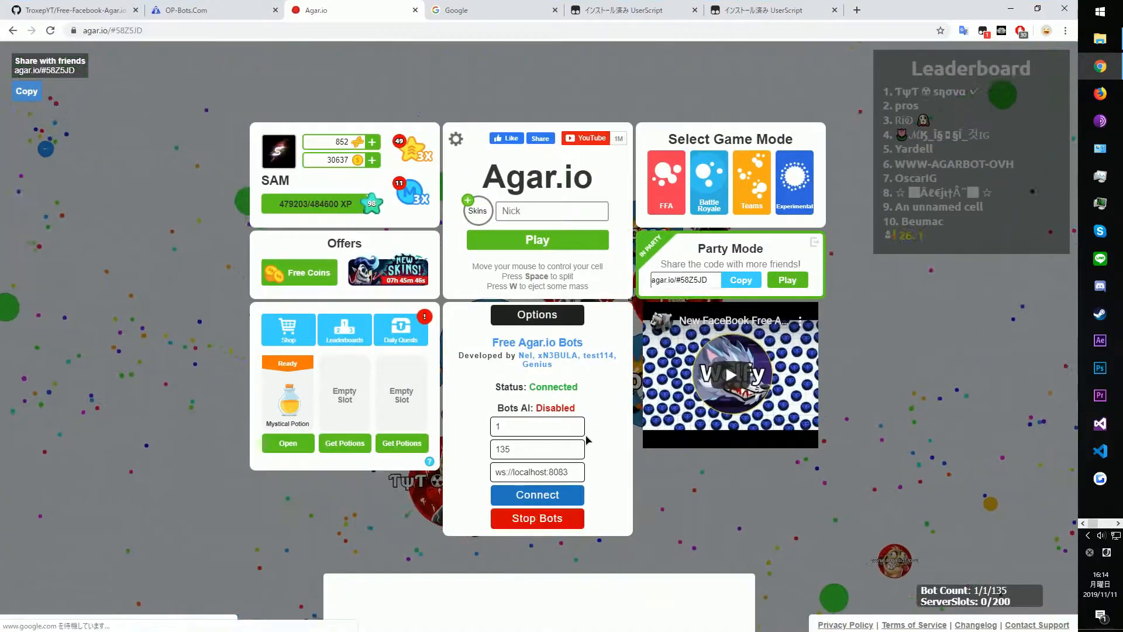
Leave the running Agar.io game and bring up the OP-Bots.com home page in full screen
left_click(537, 494)
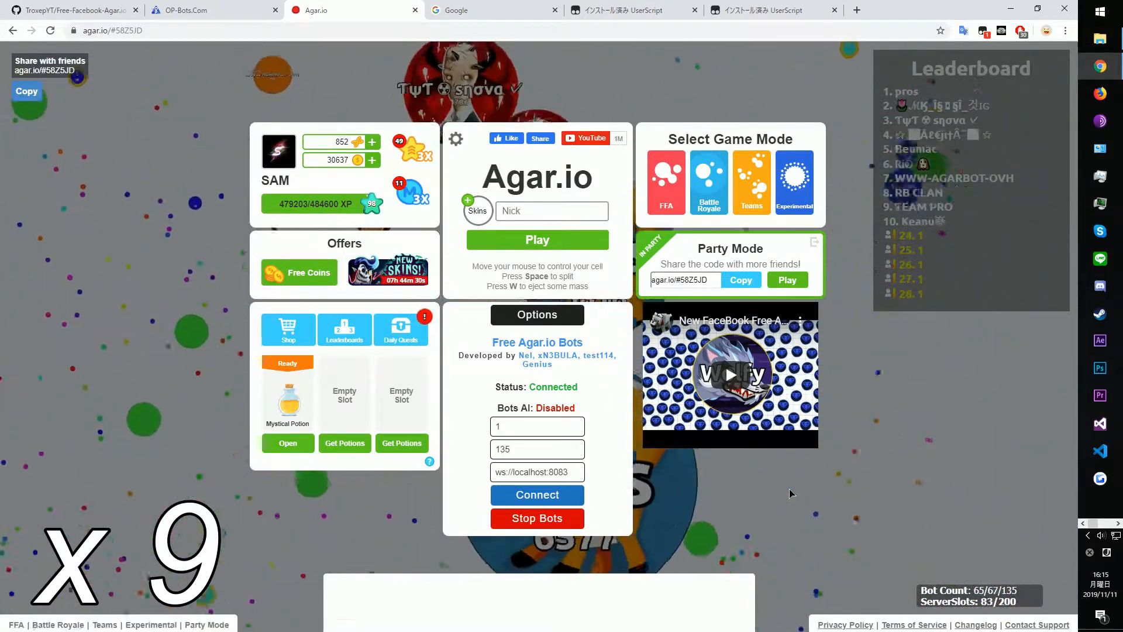
left_click(537, 239)
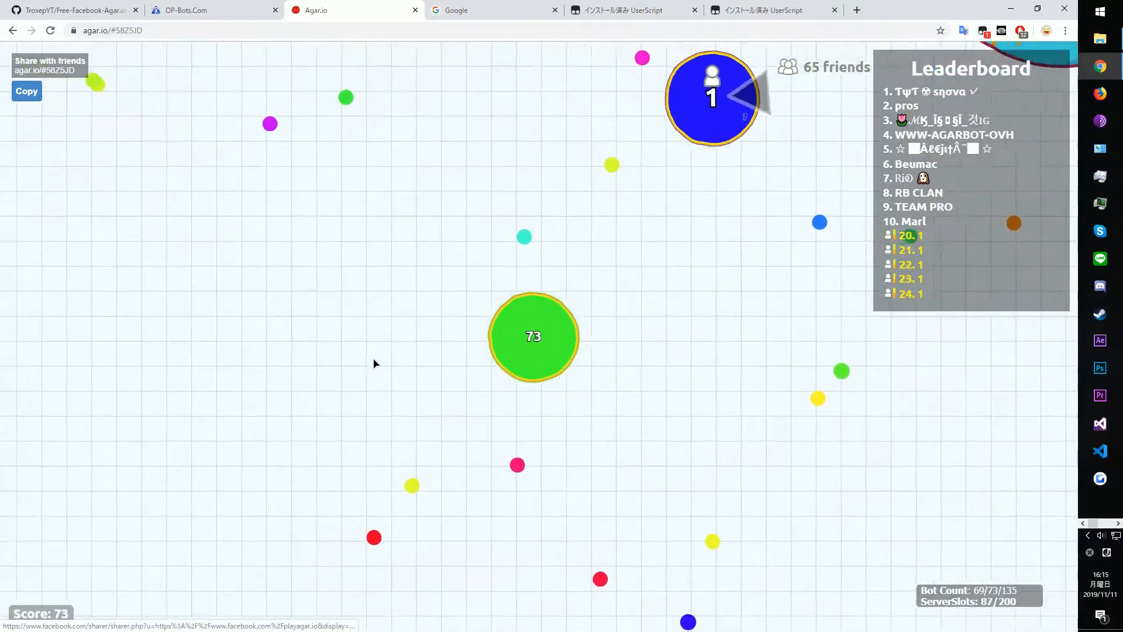
key("f11")
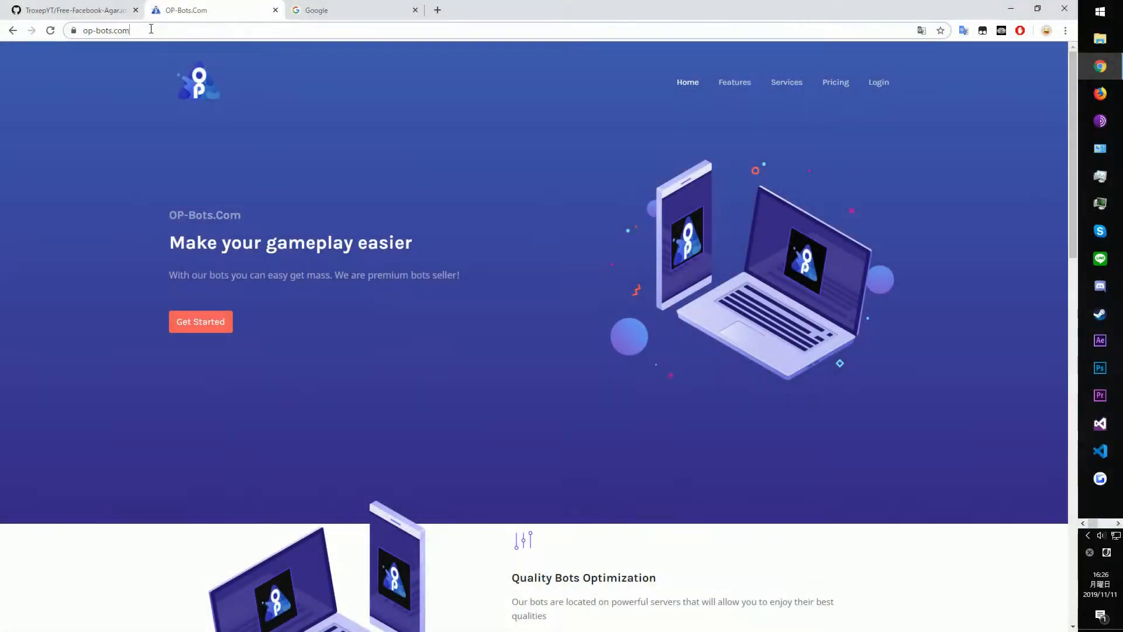
mouse_move(879, 85)
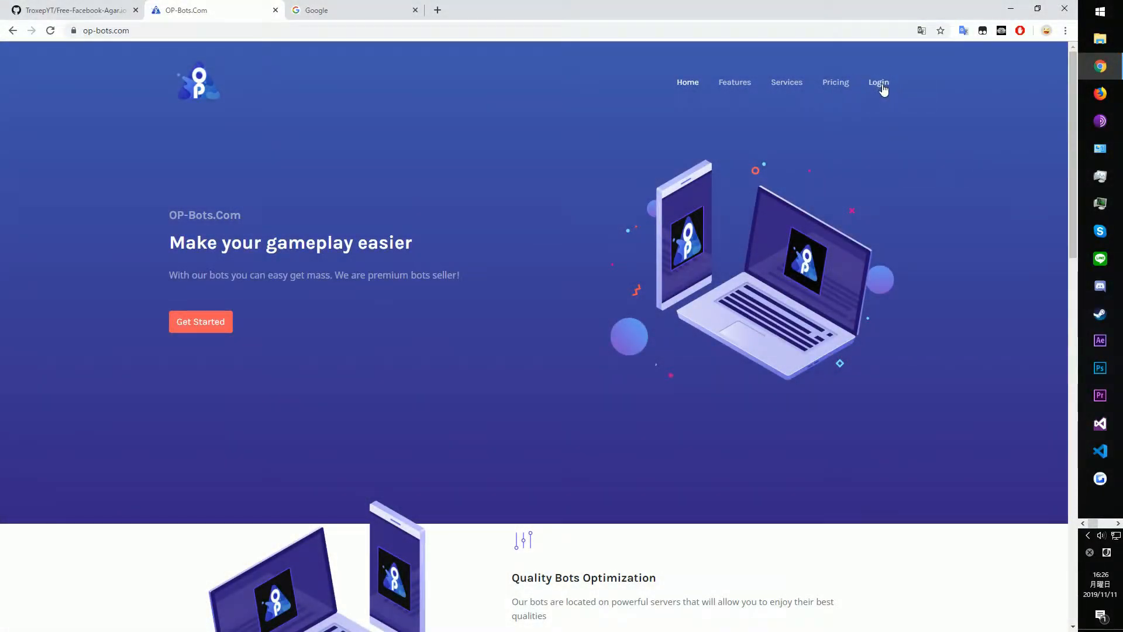
Sign in to OP-Bots.com through the reCAPTCHA and reach the 10 Minions dashboard
left_click(879, 81)
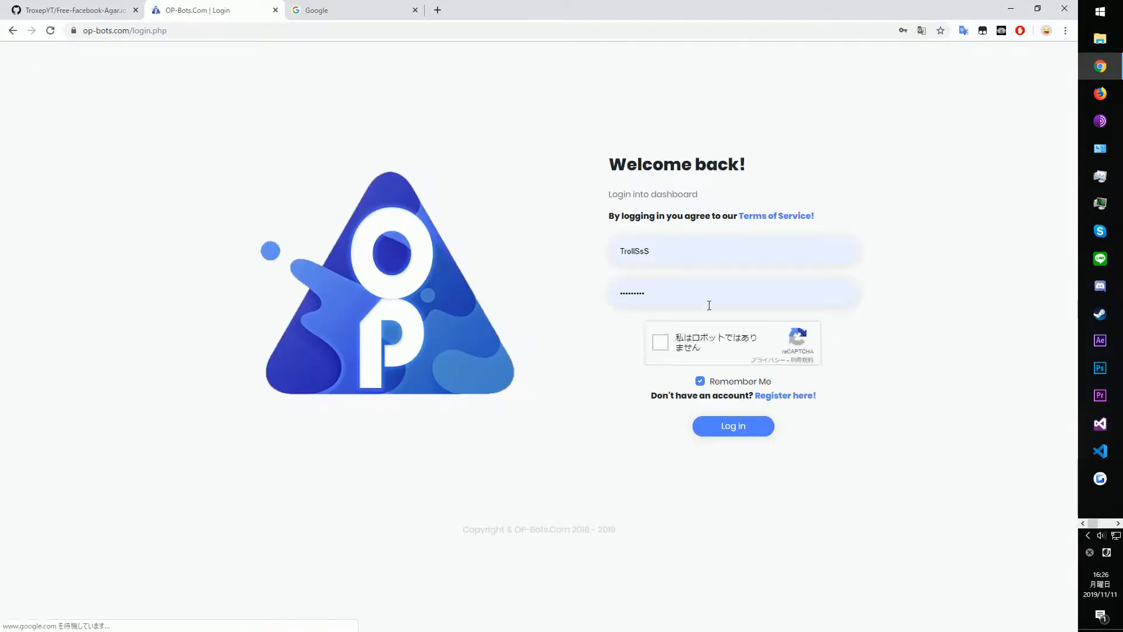
left_click(658, 342)
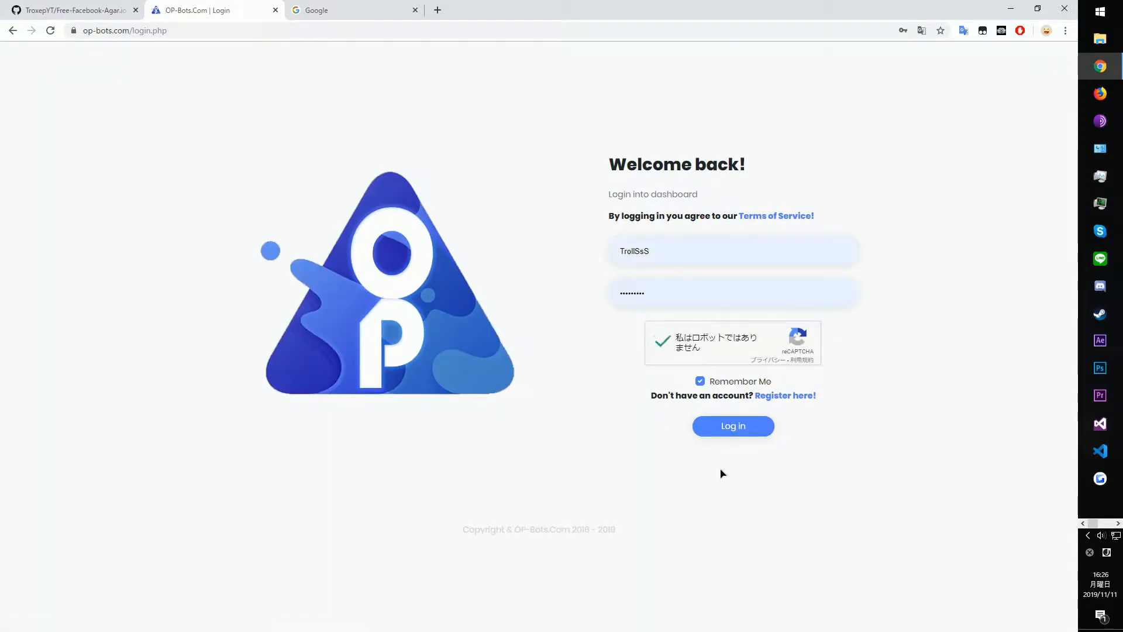
left_click(732, 426)
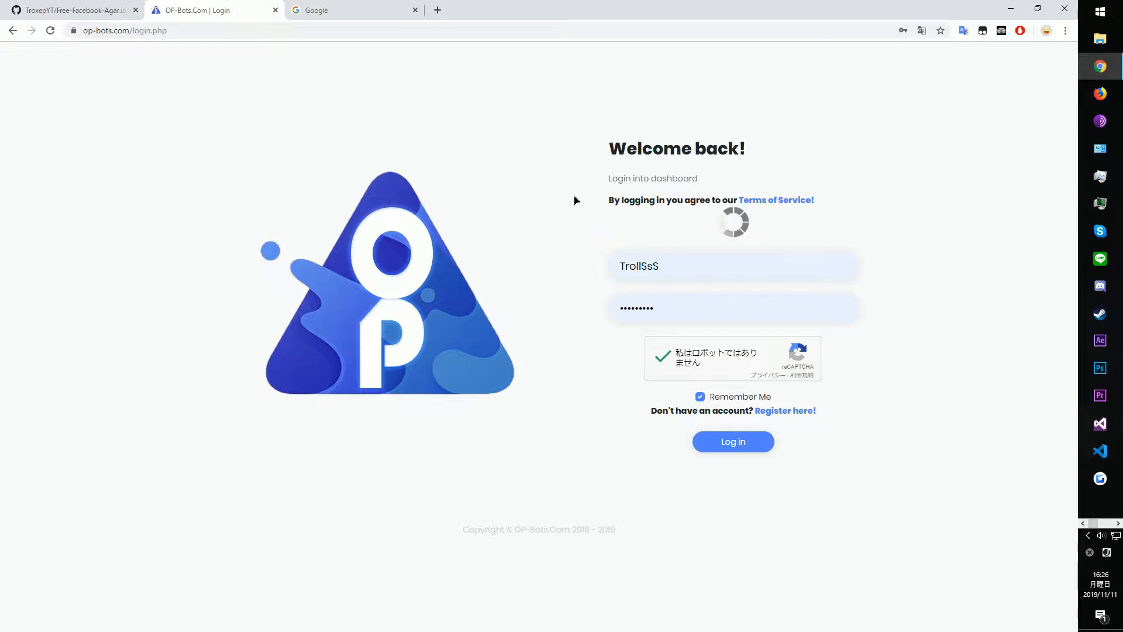
left_click(732, 441)
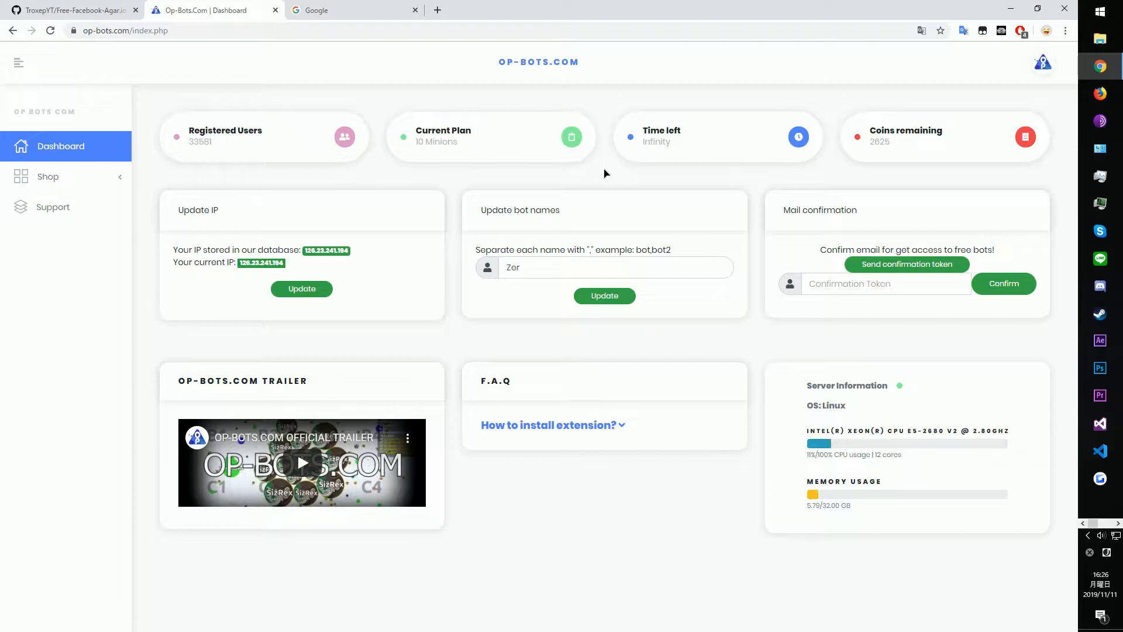
mouse_move(551, 424)
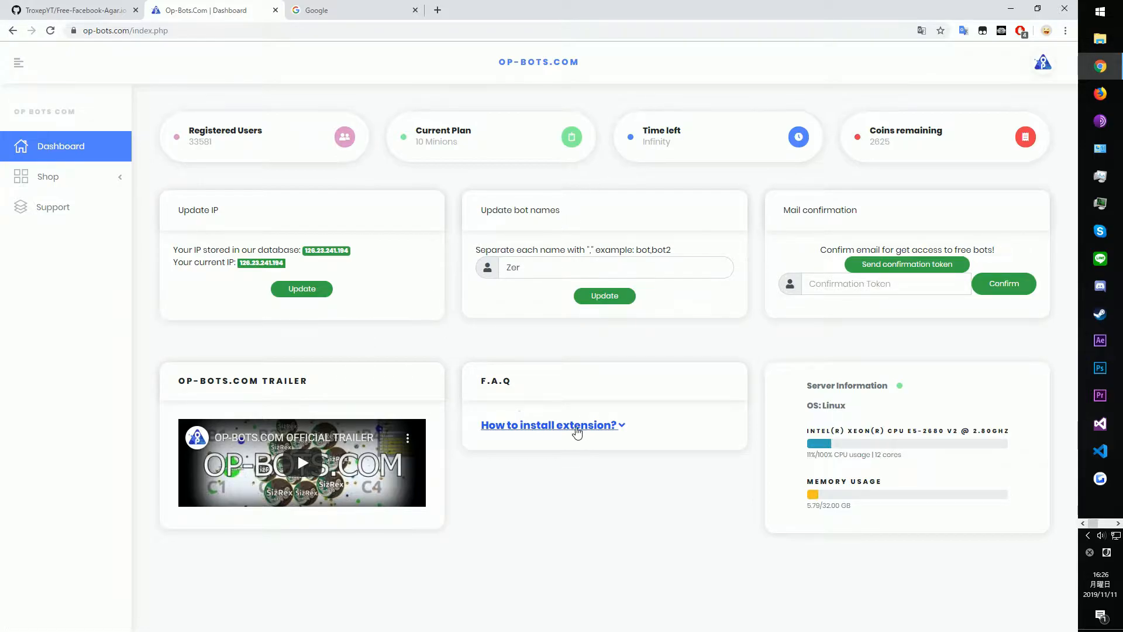
Download extension.zip from the install-extension FAQ link, view its extracted folder, and close it
left_click(551, 424)
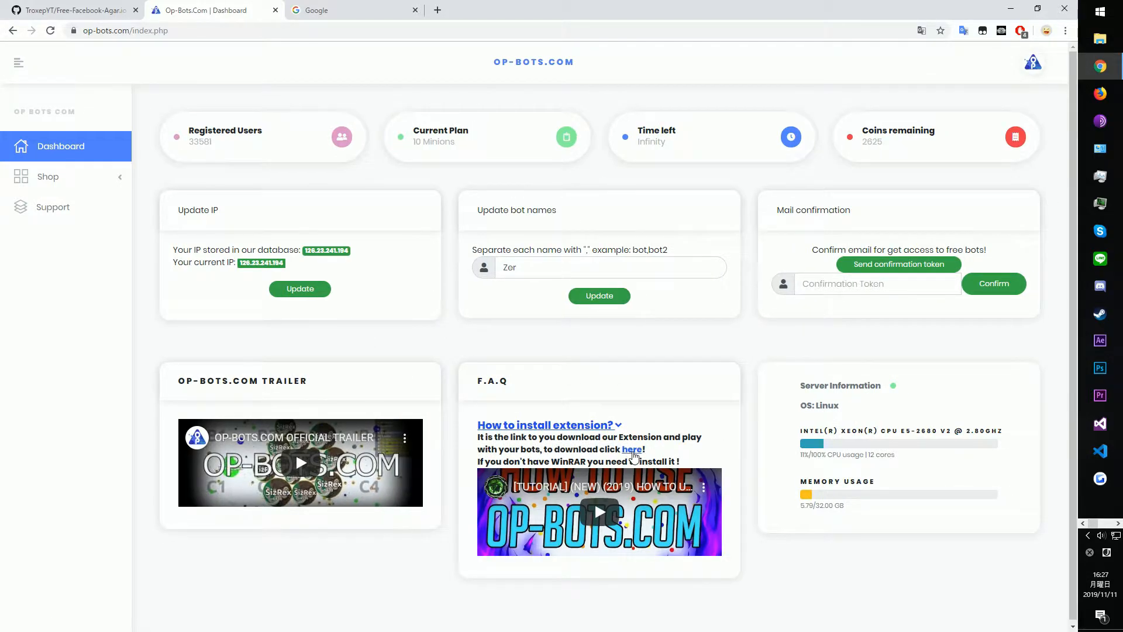
left_click(630, 449)
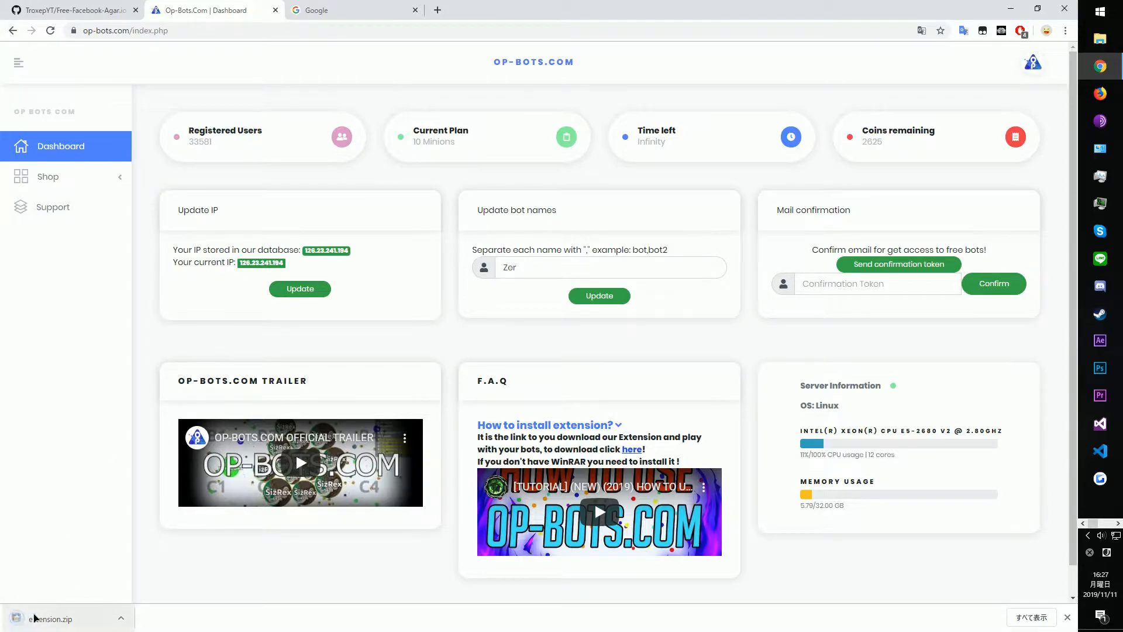
left_click(54, 617)
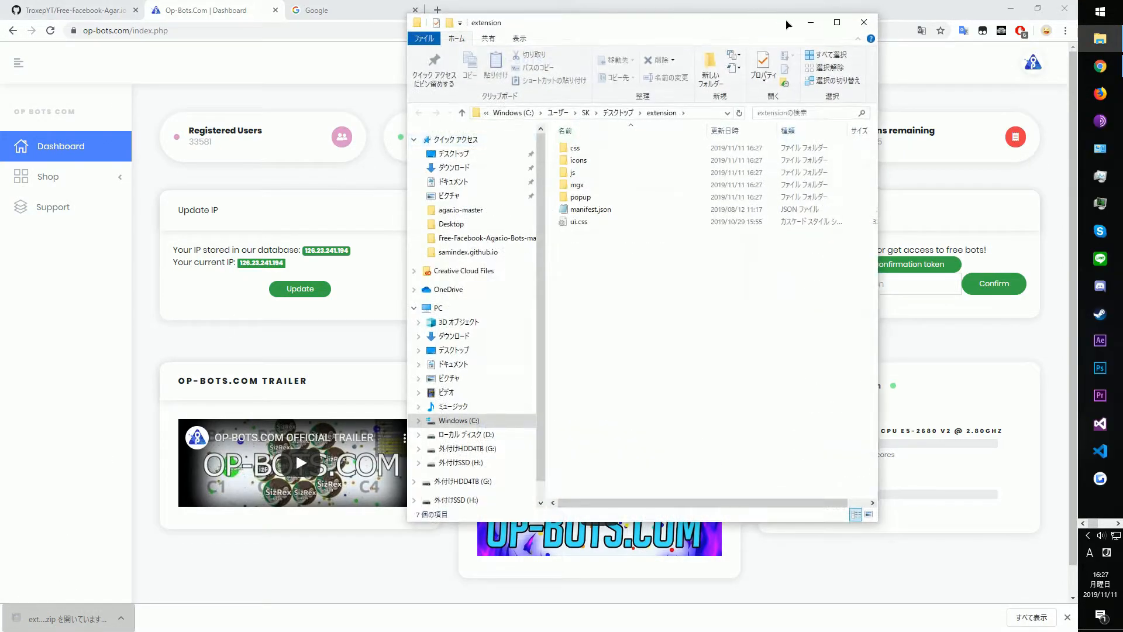
left_click(1064, 30)
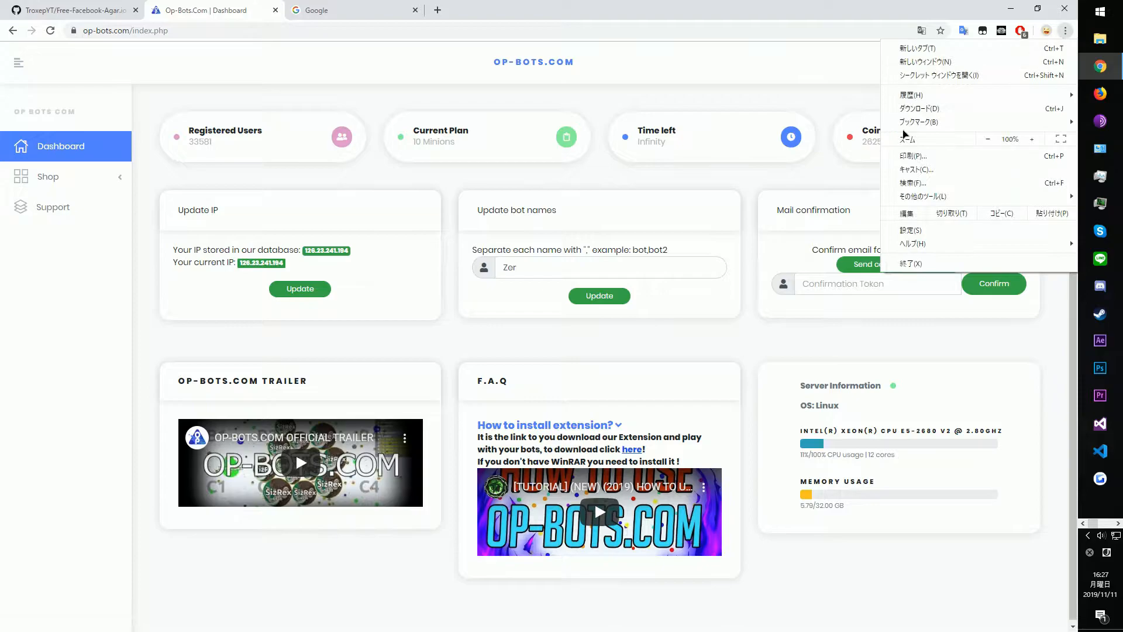
Open Chrome's Extensions page via More tools
left_click(923, 197)
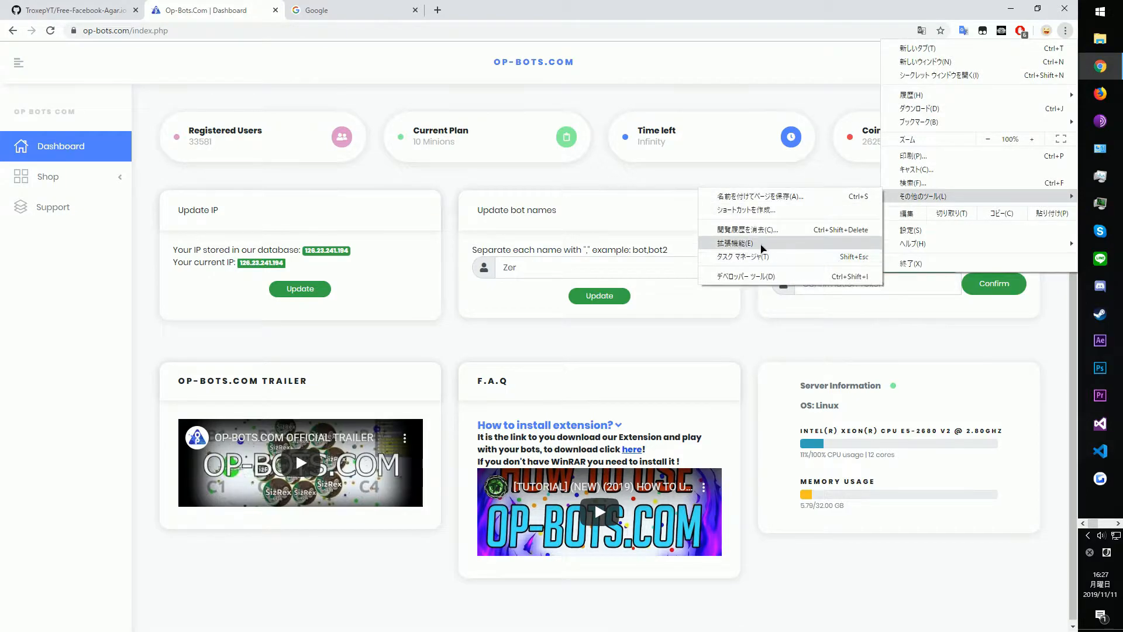
left_click(732, 243)
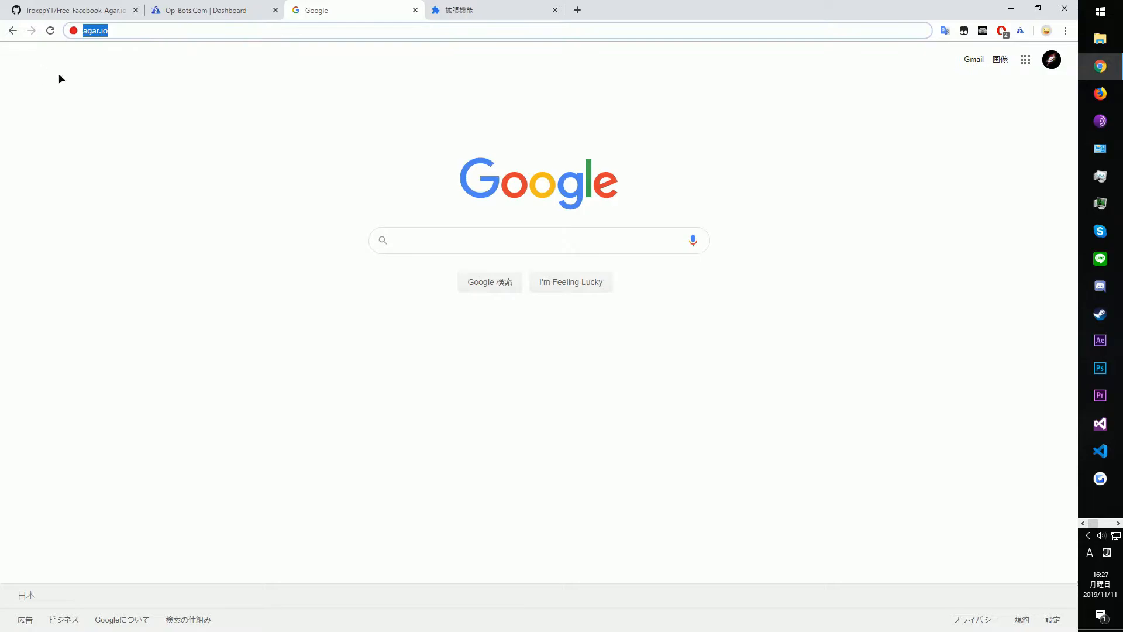
Load agar.io, disable the shield, restore the menu panels and create party RDGQB2
key("Return")
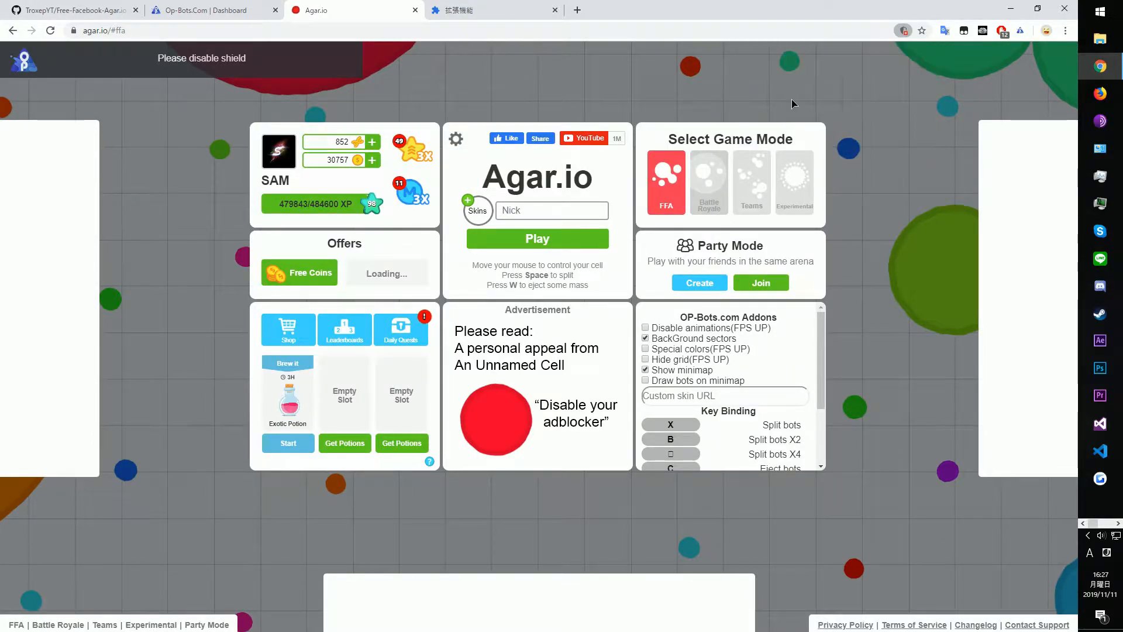
left_click(537, 238)
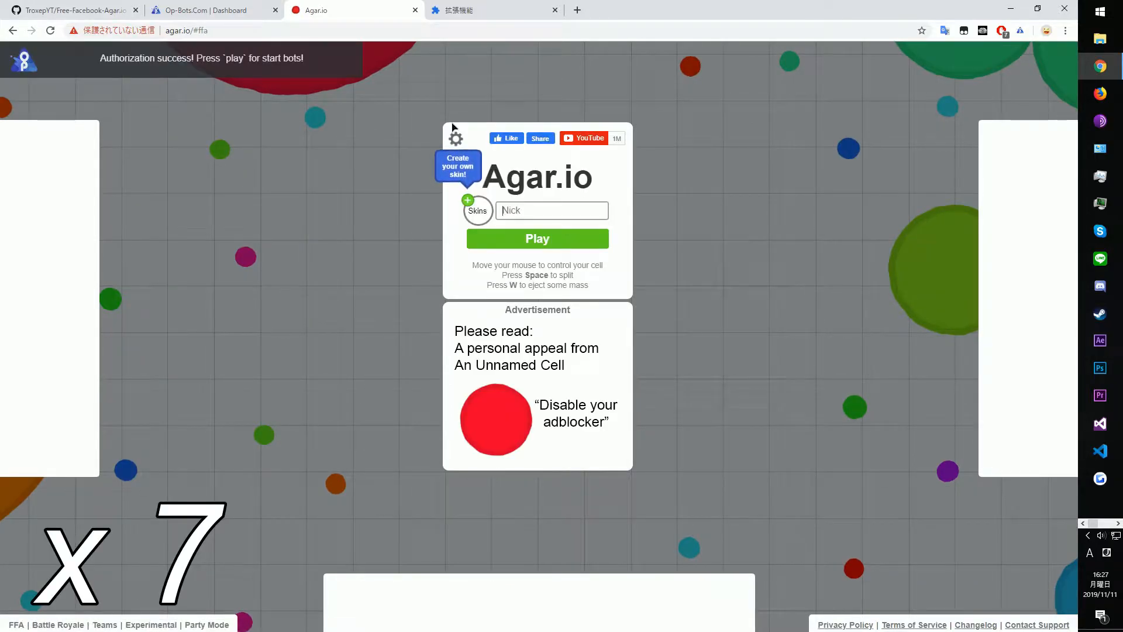
mouse_move(456, 138)
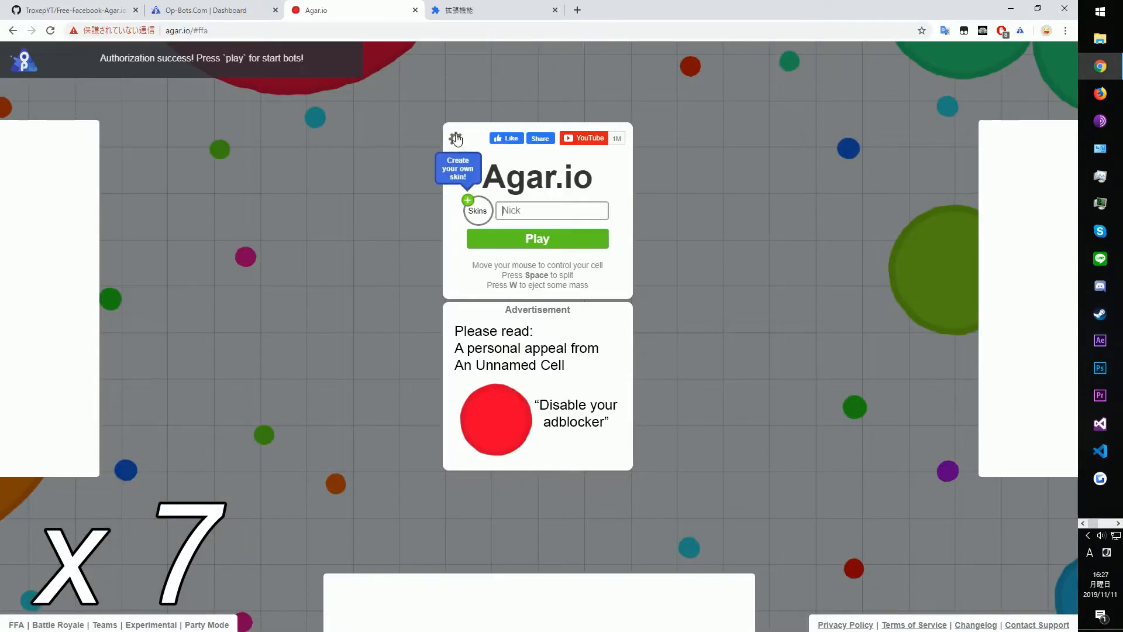
left_click(537, 238)
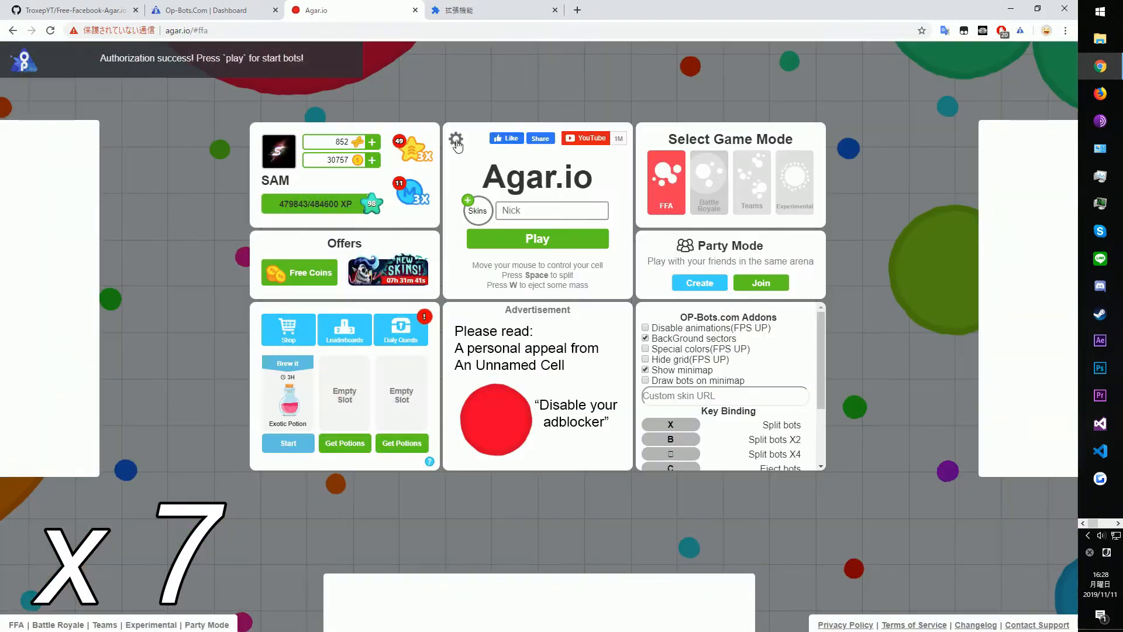
left_click(698, 282)
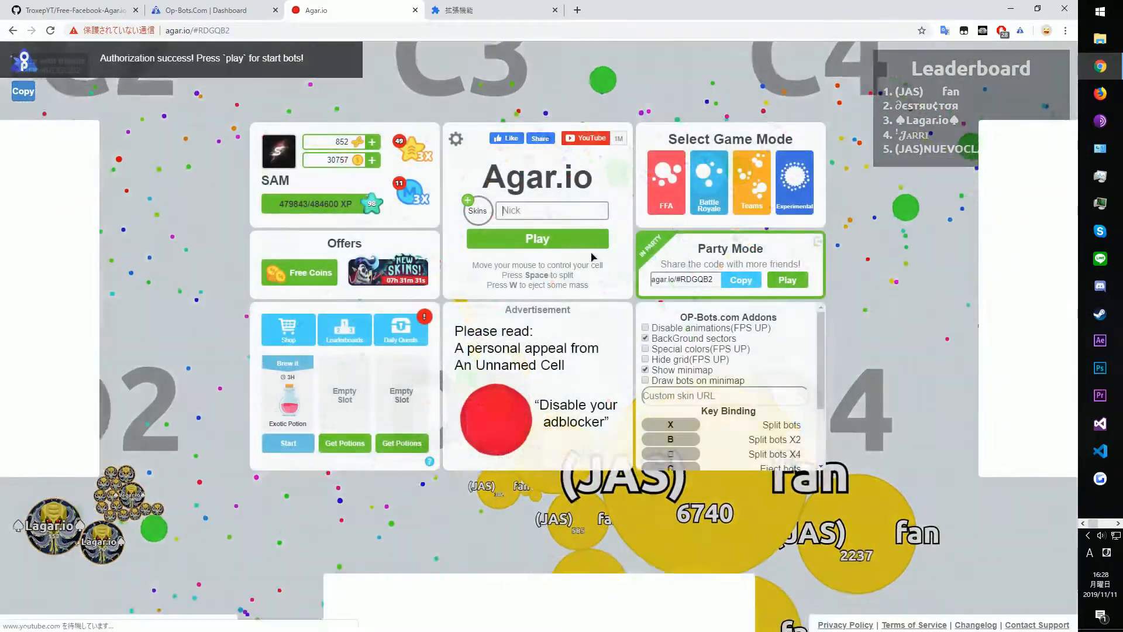
Start the 100 OP-Bots, enable 'Draw bots on minimap', and enter the game
left_click(537, 238)
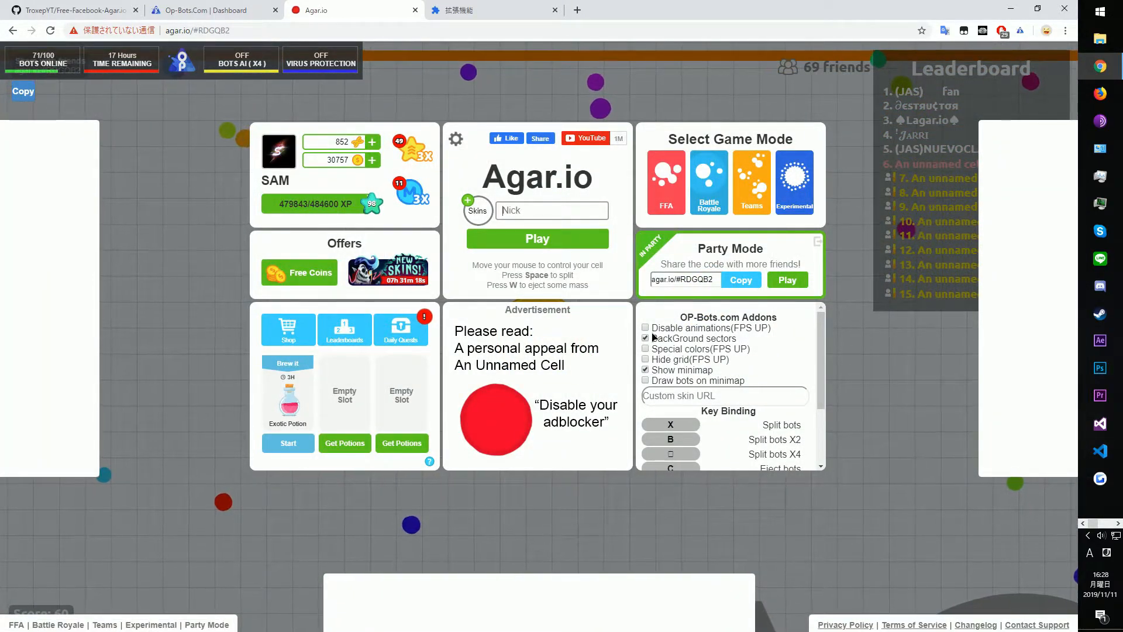
scroll("down", 3)
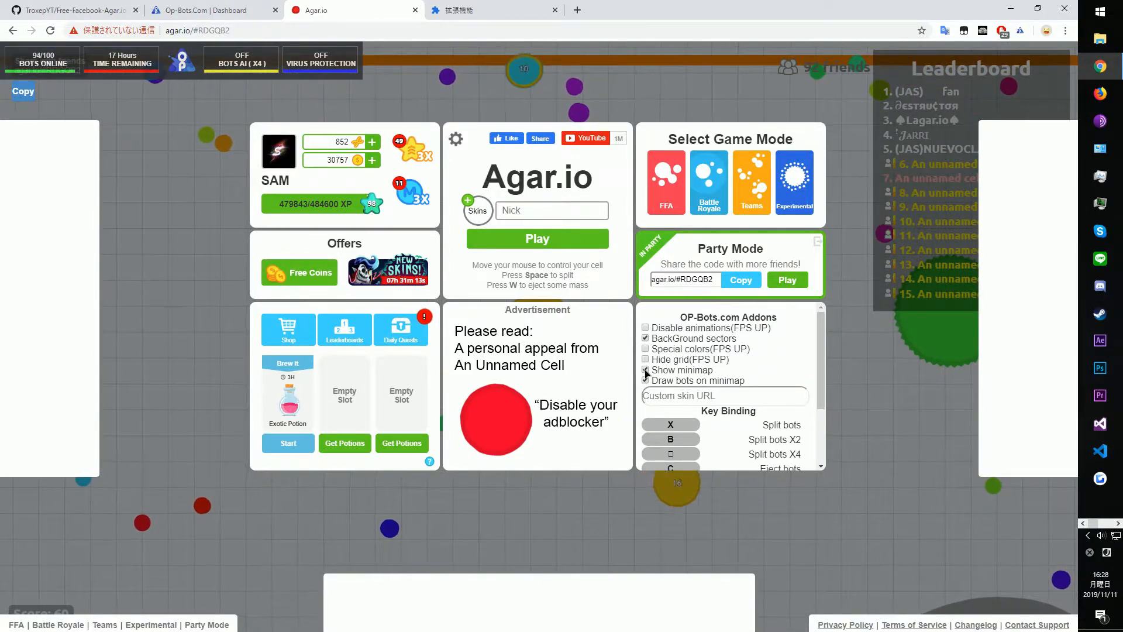
left_click(644, 369)
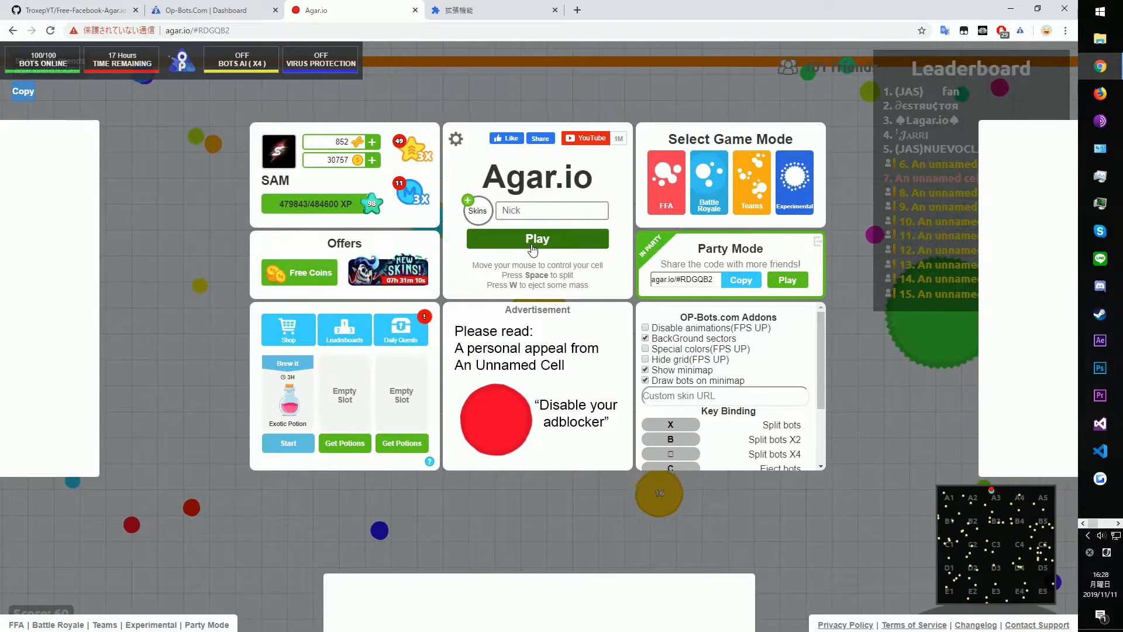
left_click(537, 238)
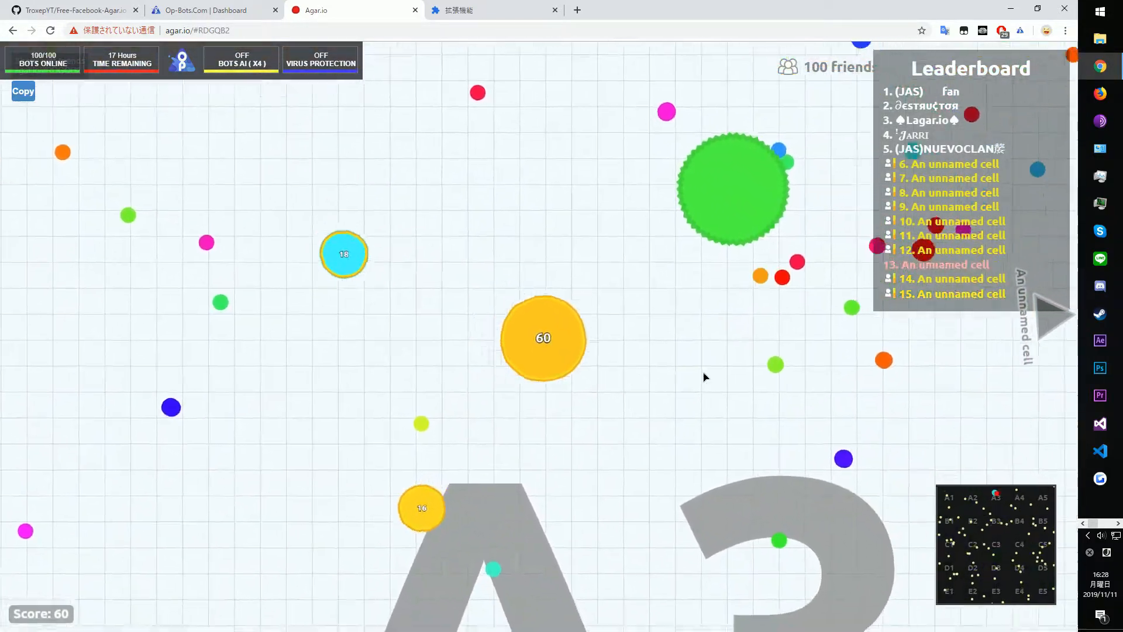